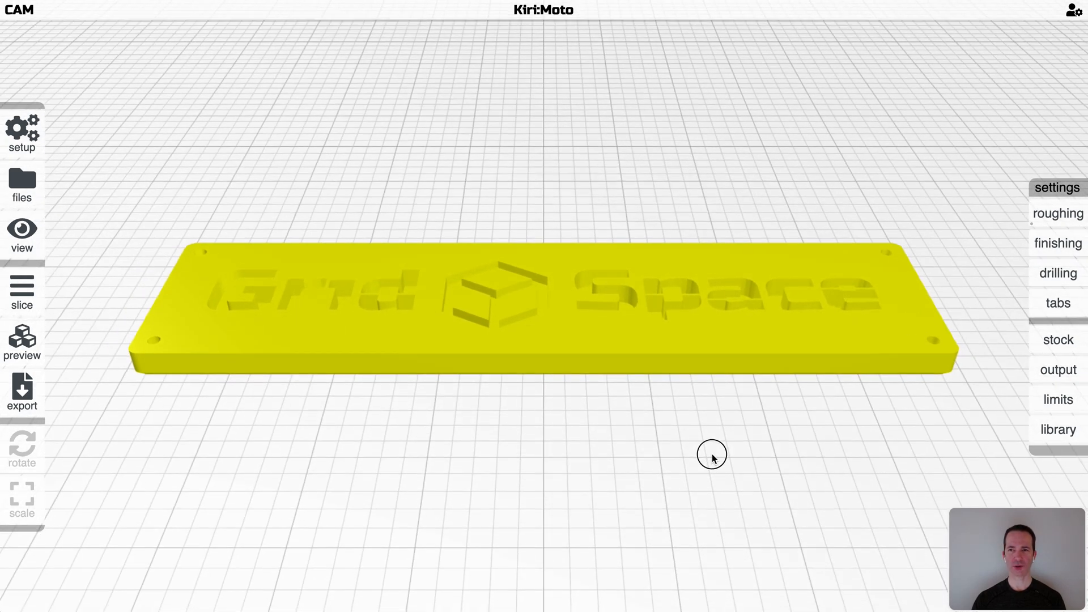
Step: Slice the plaque with roughing step-down 1 and return to the model with roughing parameters shown
left_click(1057, 302)
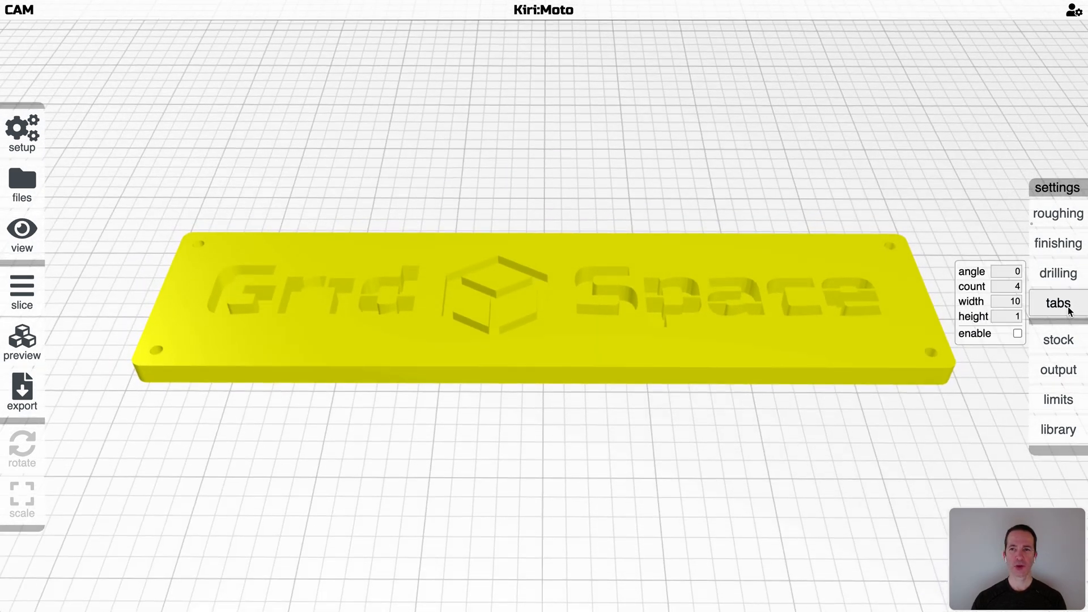
left_click(1057, 214)
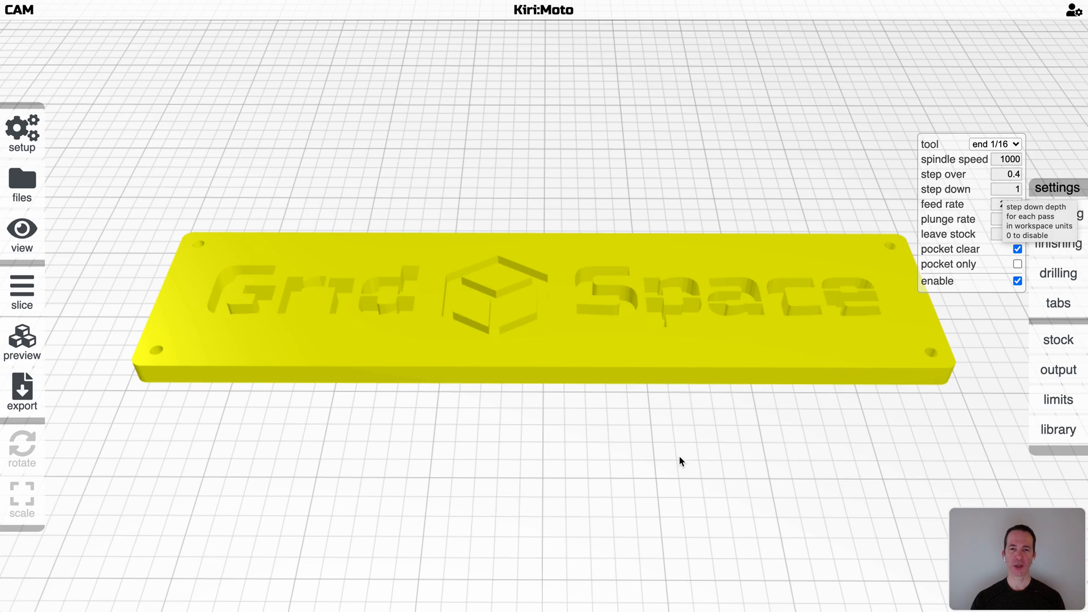
left_click(22, 286)
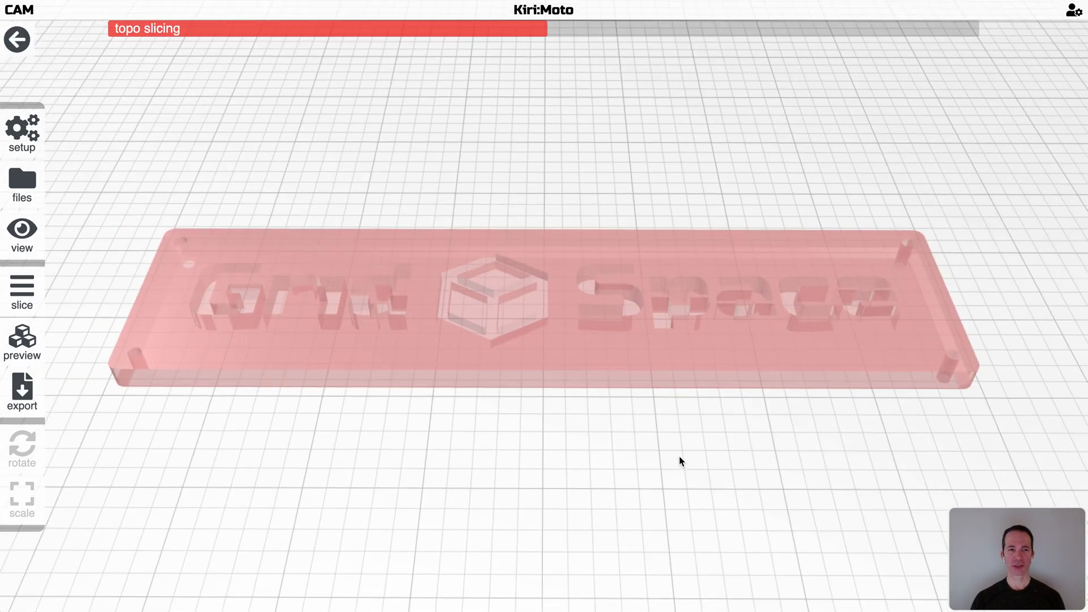
left_click(21, 292)
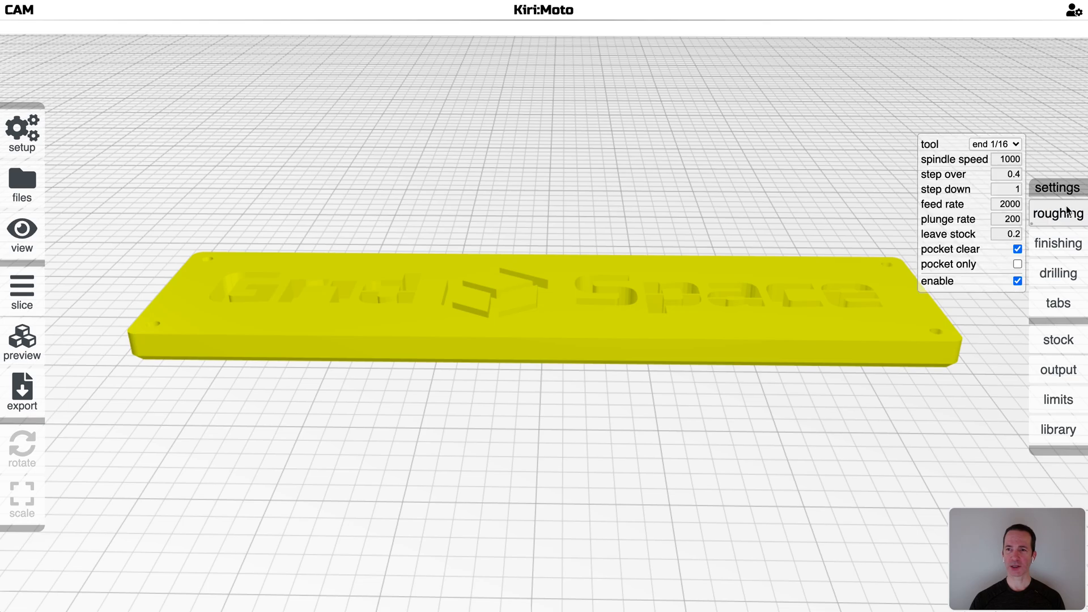
Step: Raise the roughing step-down from 1 to 100 so passes drop to each flat surface
left_click(1007, 189)
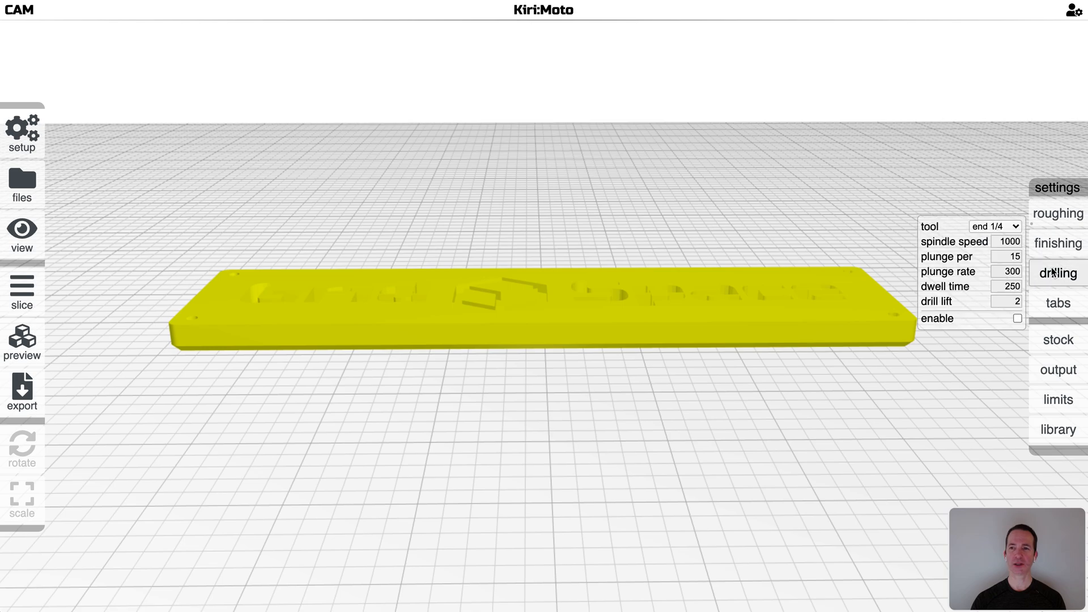
left_click(1058, 213)
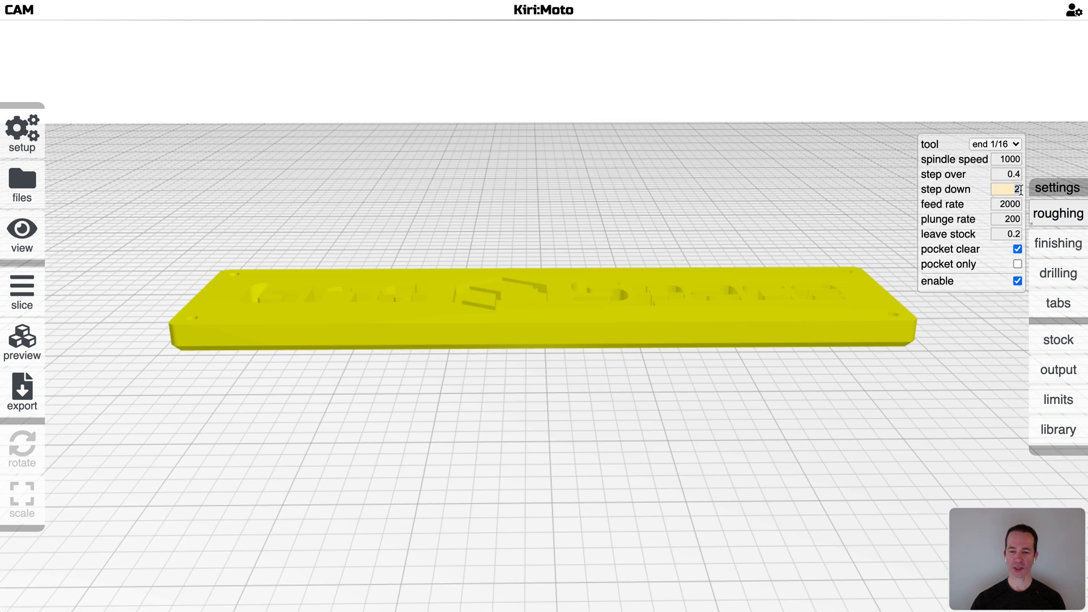
type("100")
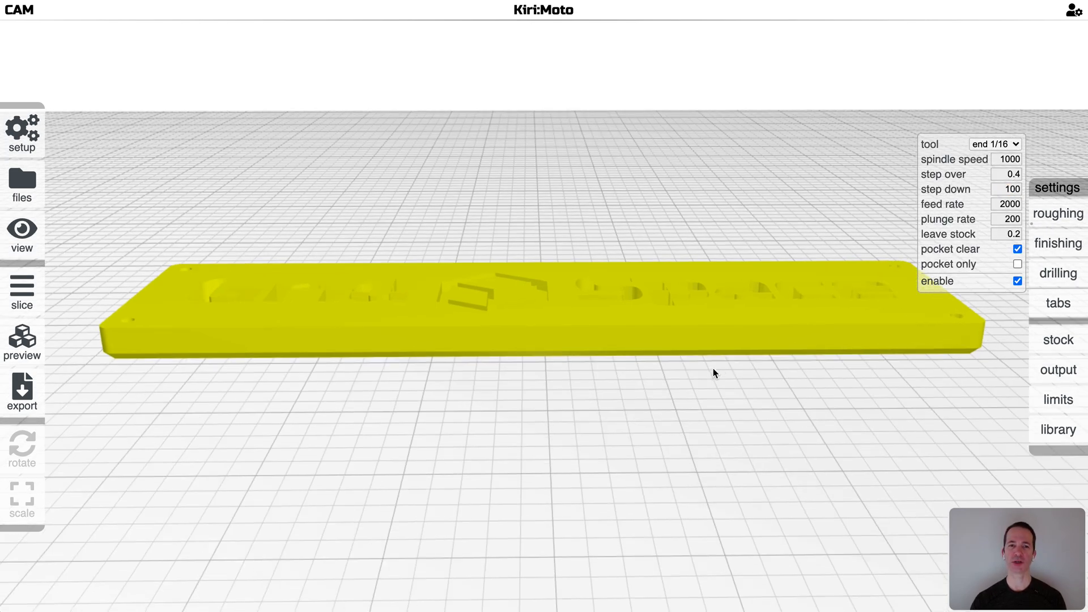
Step: Re-slice with step-down 100 and inspect edge-on that roughing layers land on the flats
left_click(23, 344)
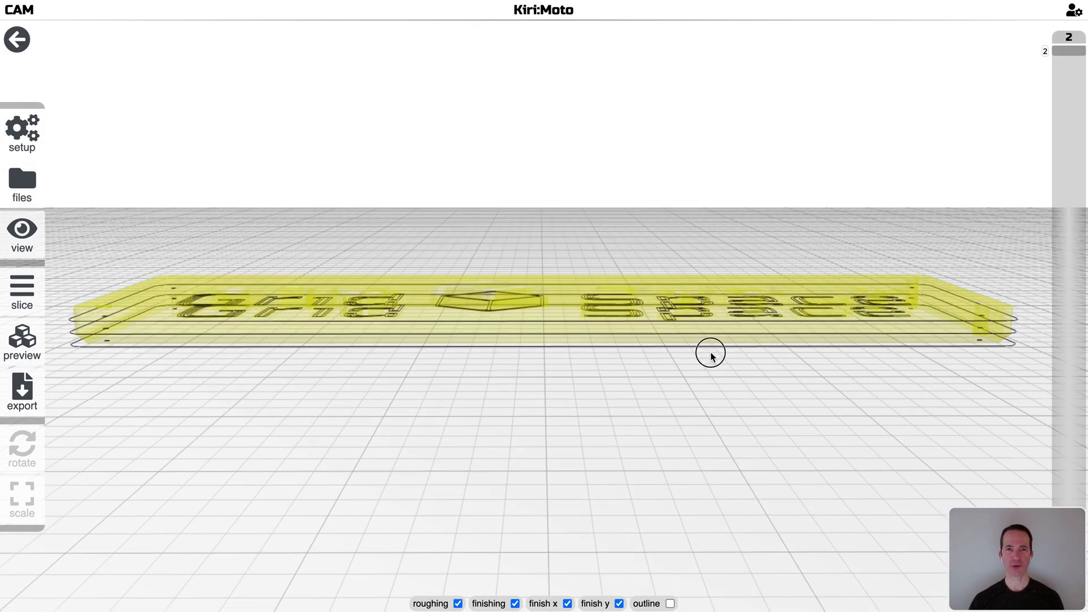
left_click_drag(710, 353, 710, 384)
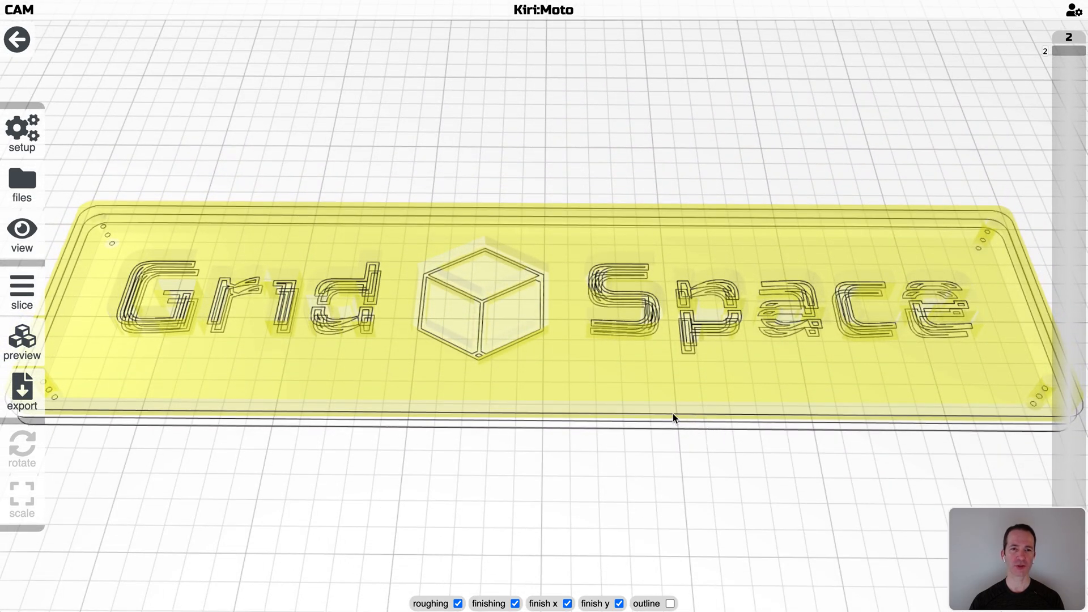
left_click_drag(674, 418, 703, 328)
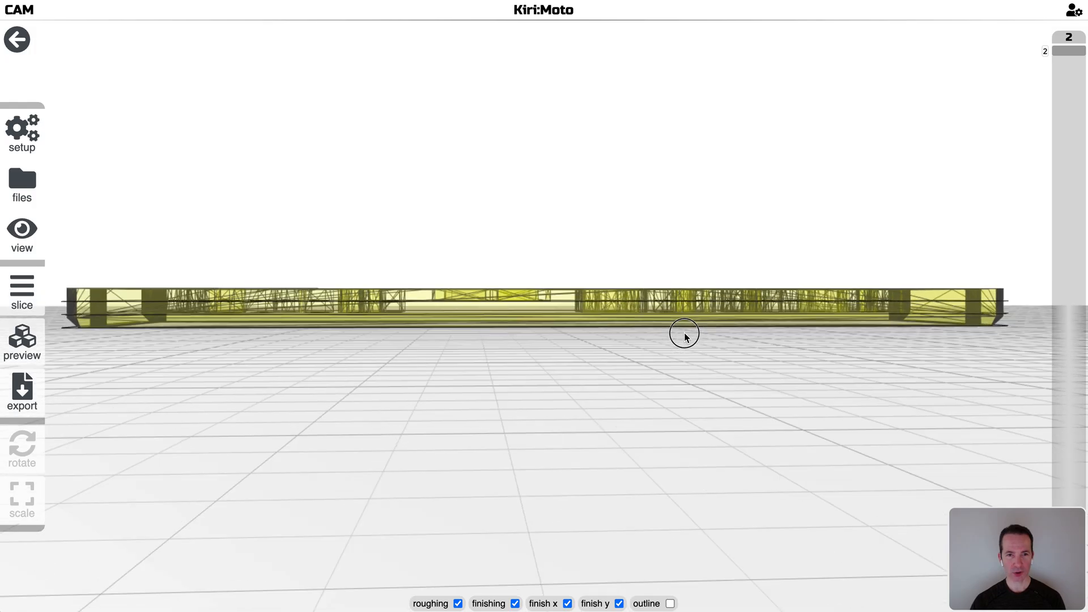
left_click_drag(684, 337, 674, 428)
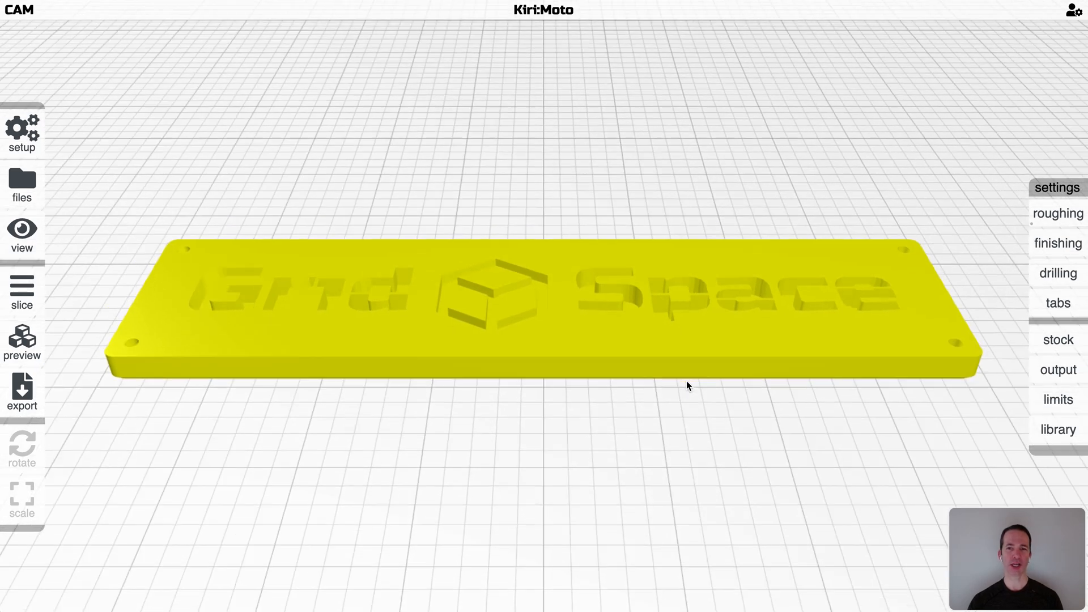
left_click(1058, 213)
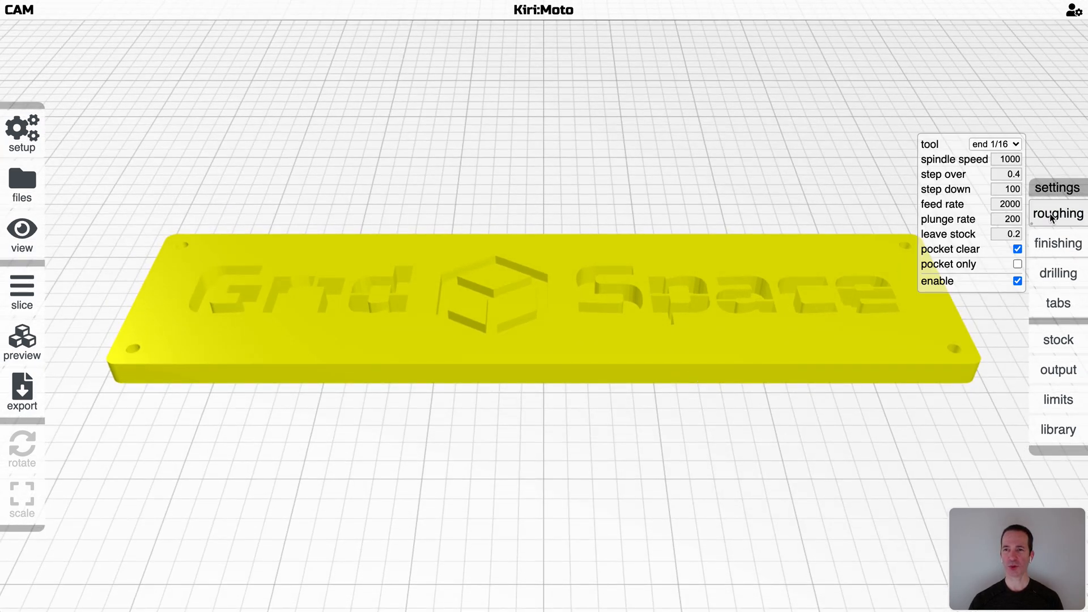